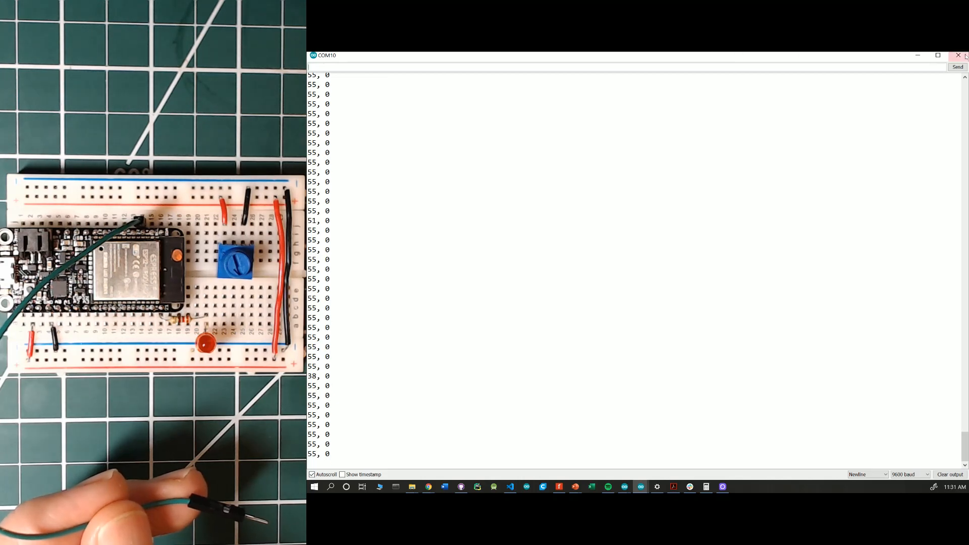
- Swap the Serial Monitor for the Serial Plotter to graph the COM10 touch readings live
{"action": "left_click", "coordinate": [354, 66]}
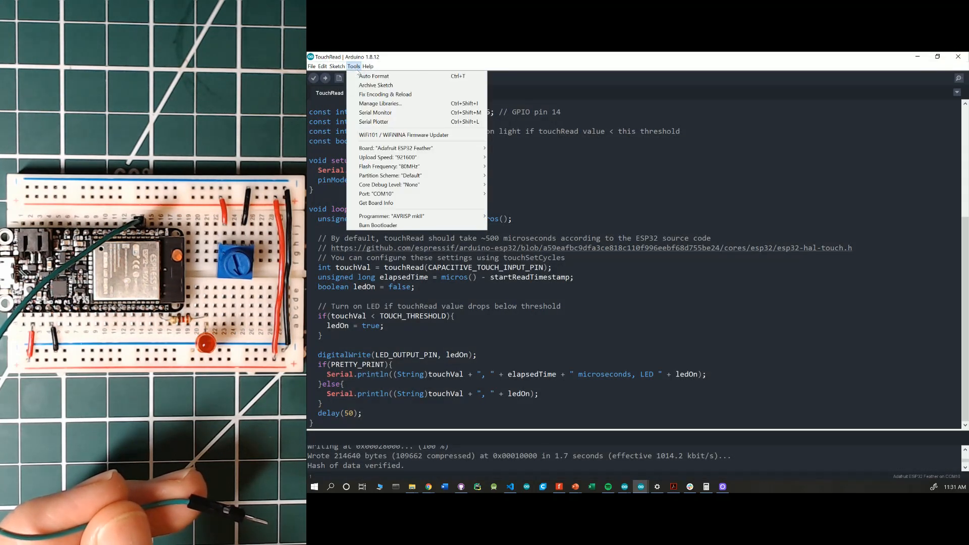
{"action": "left_click", "coordinate": [374, 121]}
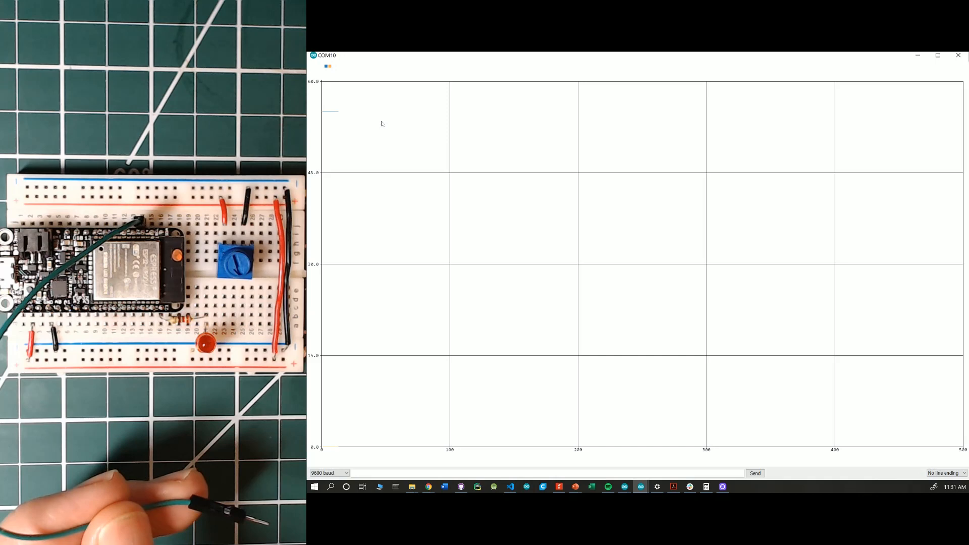